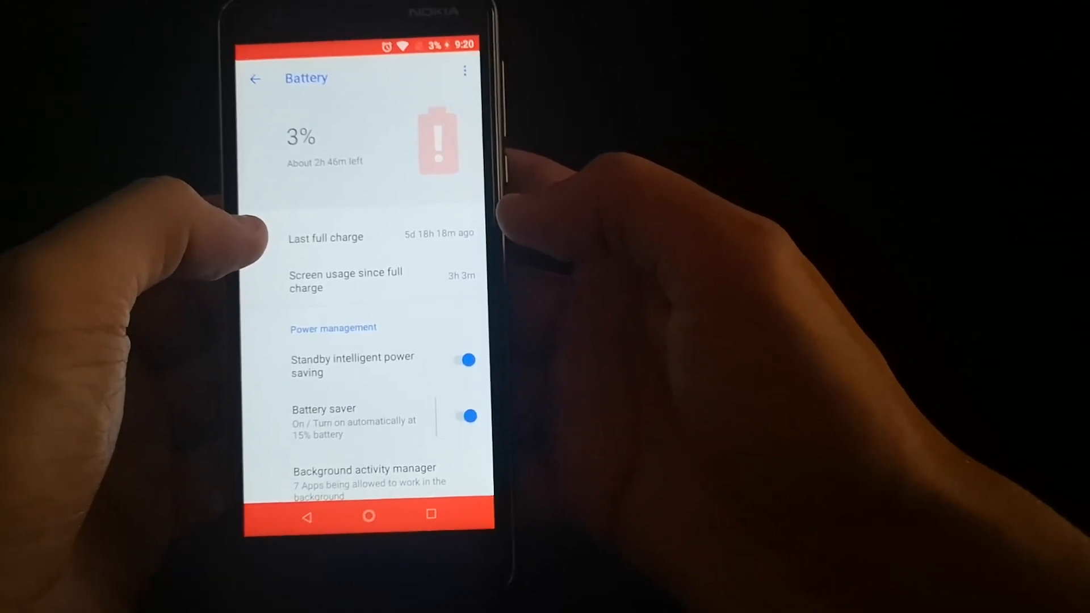
scroll("up", 3)
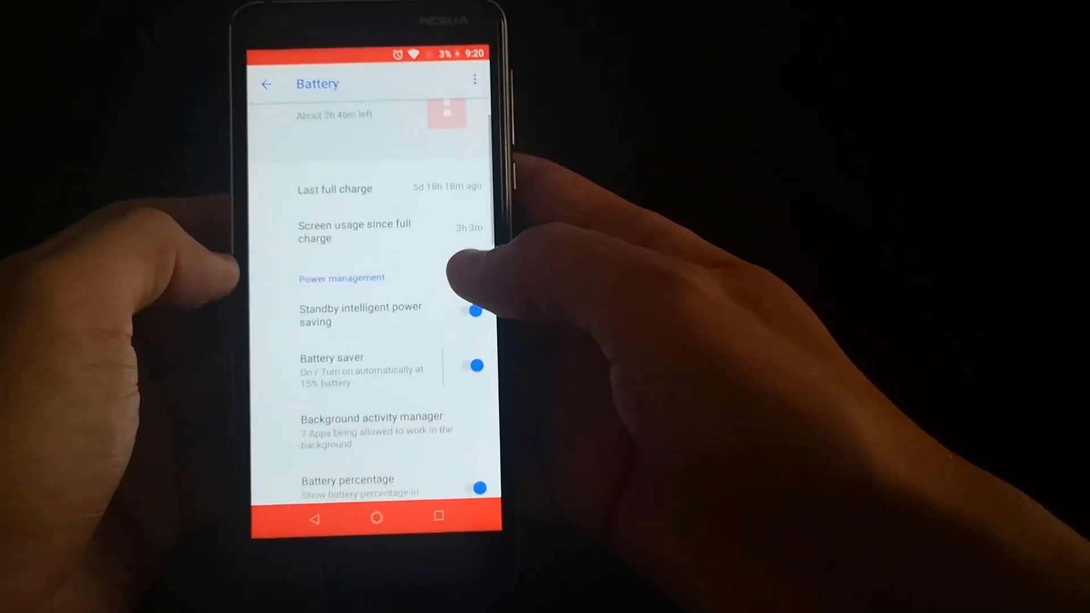
scroll("down", 3)
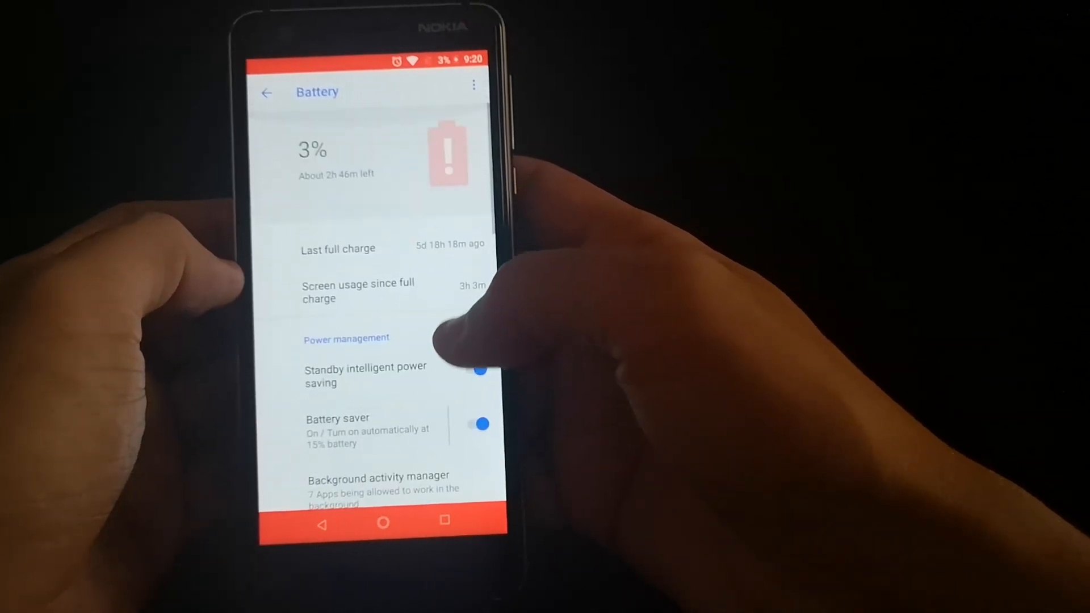